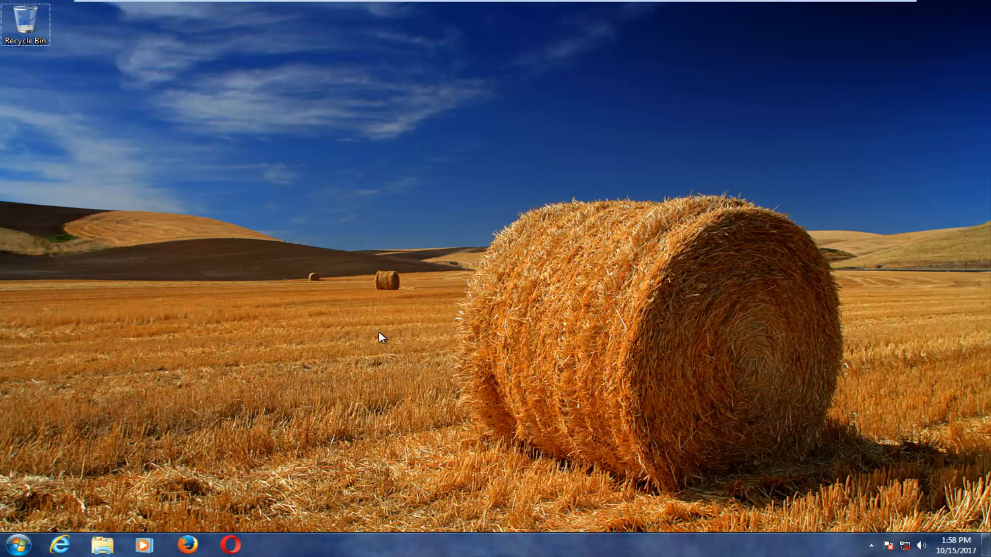
{"action": "mouse_move", "coordinate": [358, 317]}
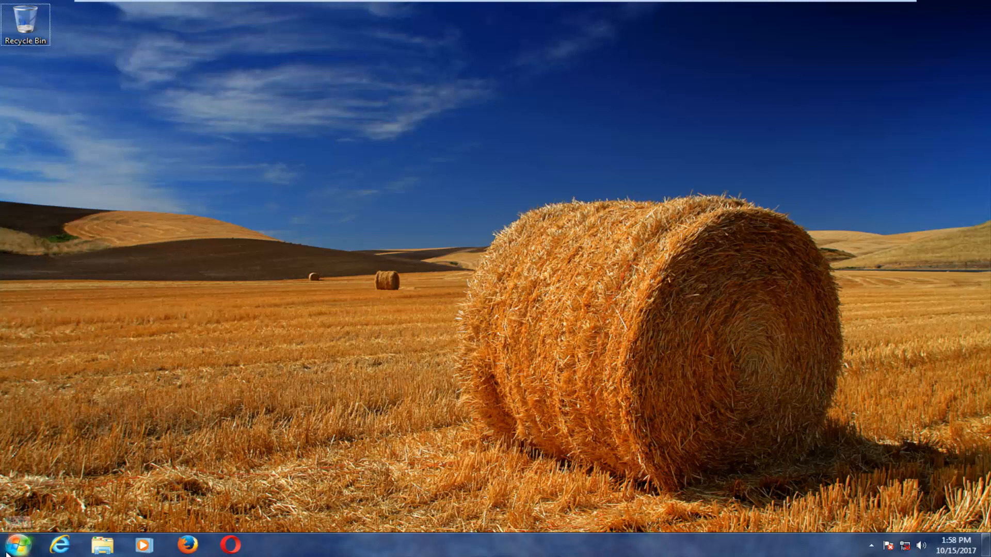
Step: Launch Device Manager by searching 'device manag' from the Start menu
{"action": "left_click", "coordinate": [16, 545]}
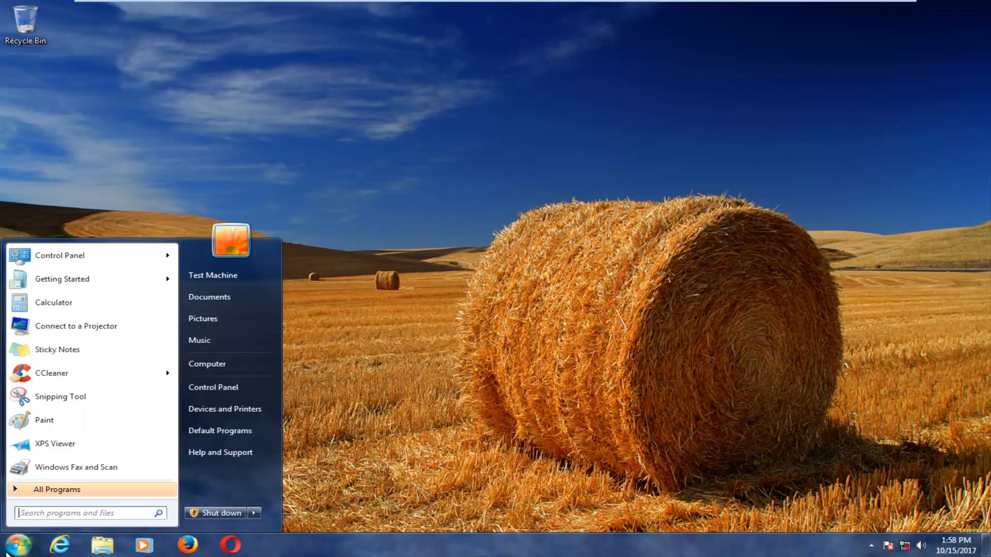
{"action": "type", "text": "device manager"}
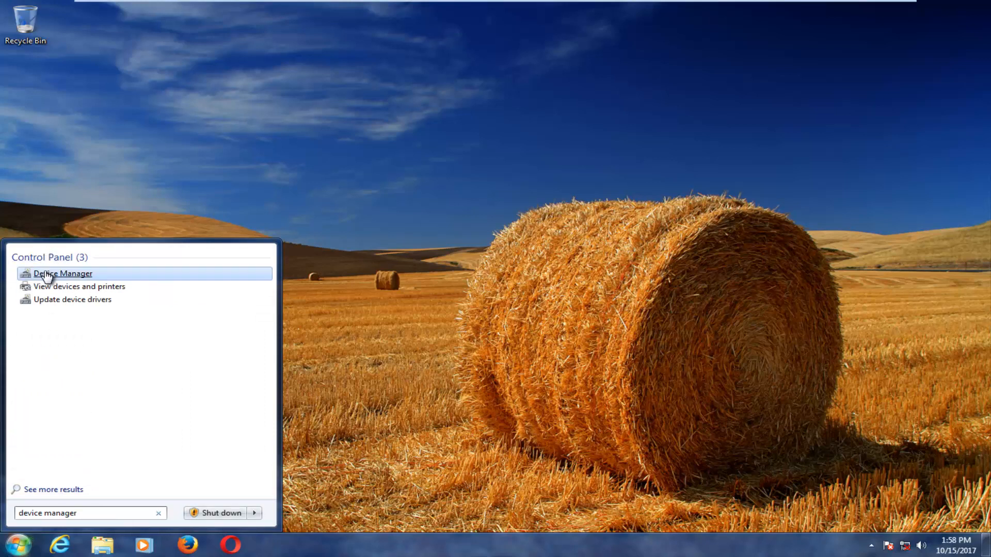
{"action": "mouse_move", "coordinate": [63, 272]}
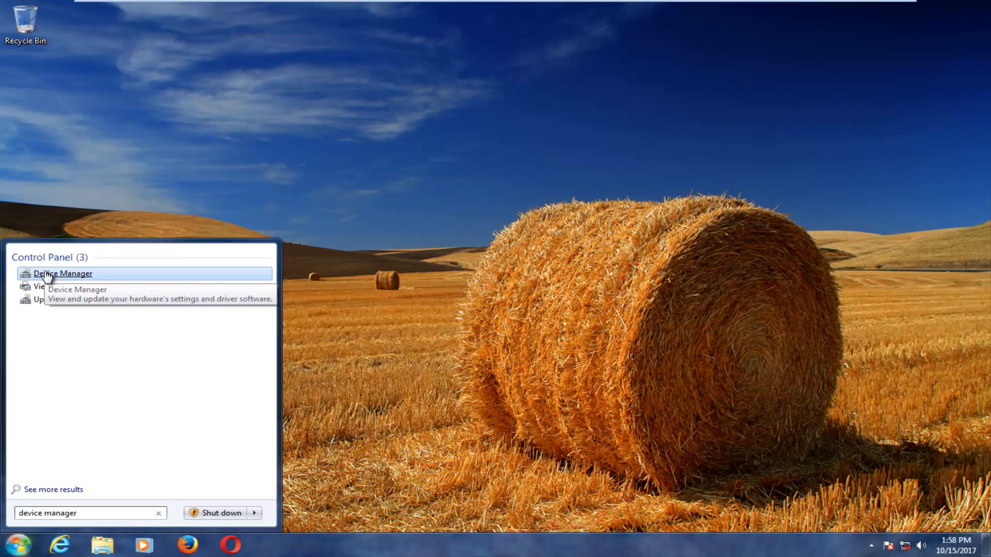
{"action": "left_click", "coordinate": [63, 272]}
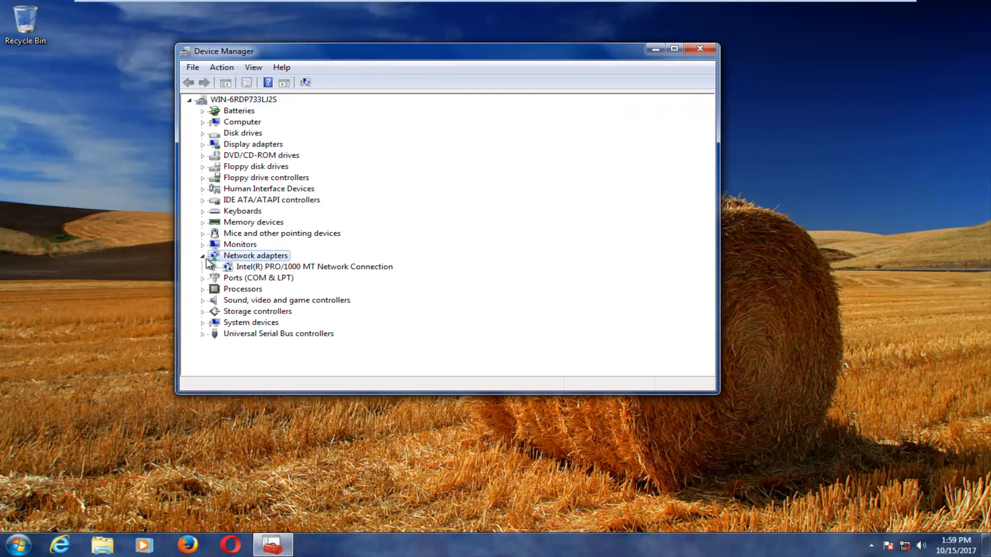
Step: Enable the Intel(R) PRO/1000 MT Network Connection under Network adapters, then close Device Manager
{"action": "left_click", "coordinate": [202, 255]}
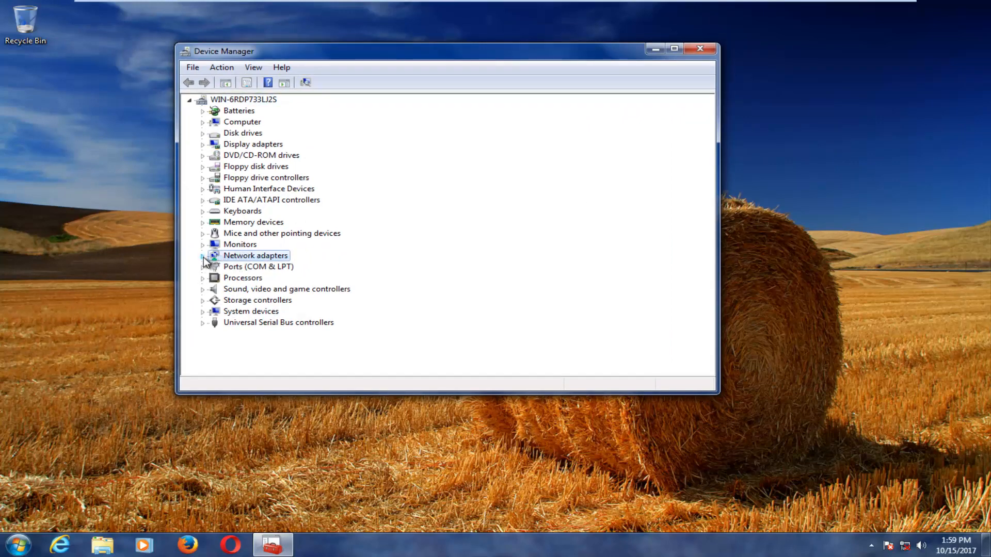
{"action": "left_click", "coordinate": [203, 255]}
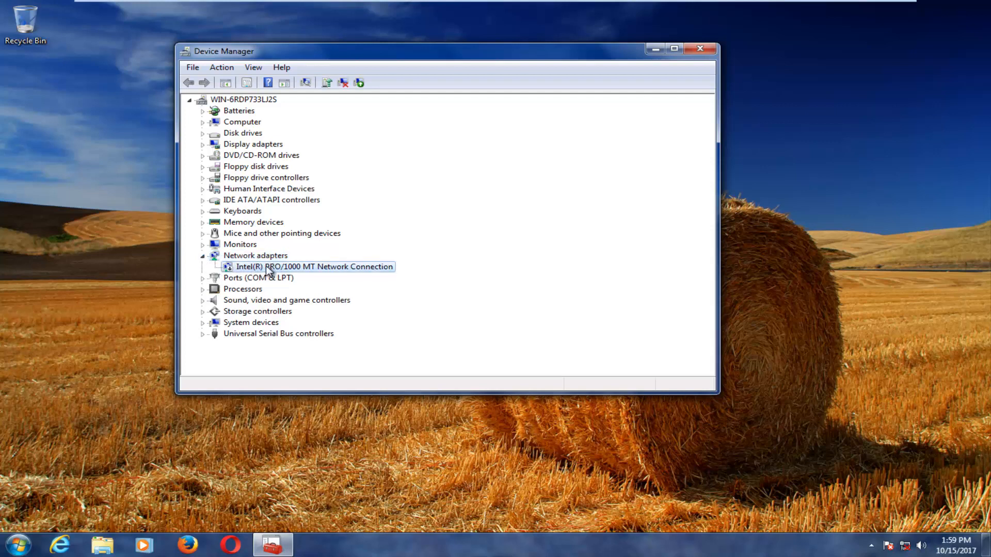
{"action": "mouse_move", "coordinate": [268, 266]}
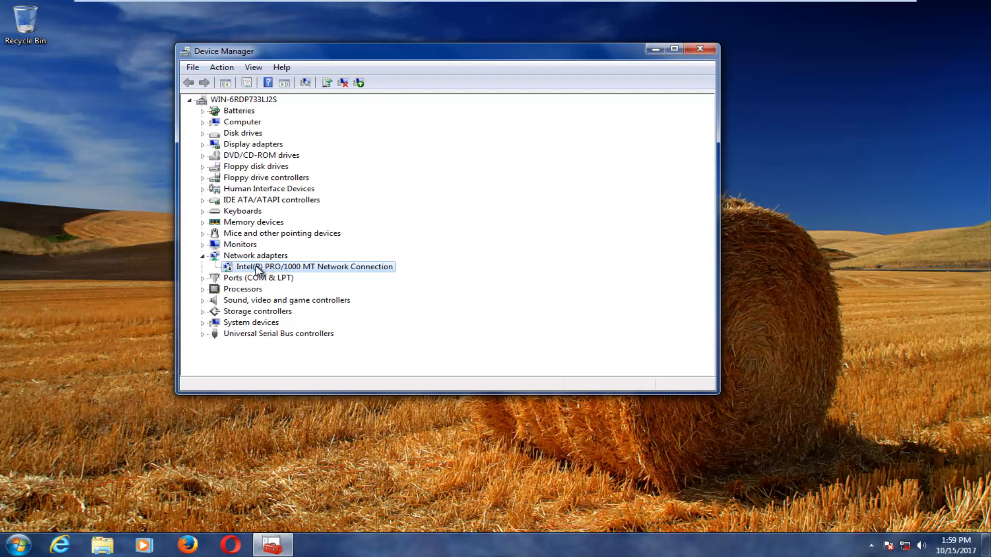
{"action": "right_click", "coordinate": [314, 266]}
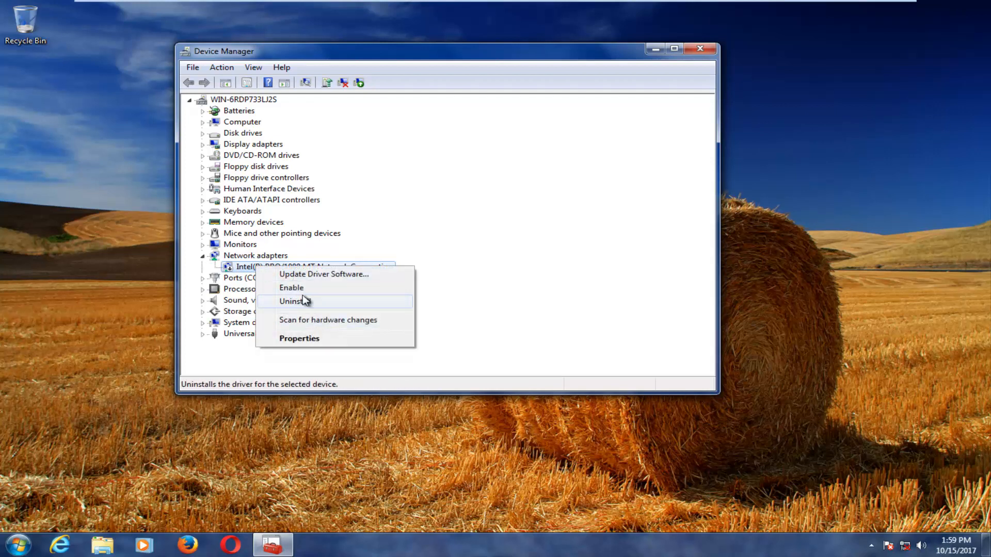
{"action": "mouse_move", "coordinate": [291, 288]}
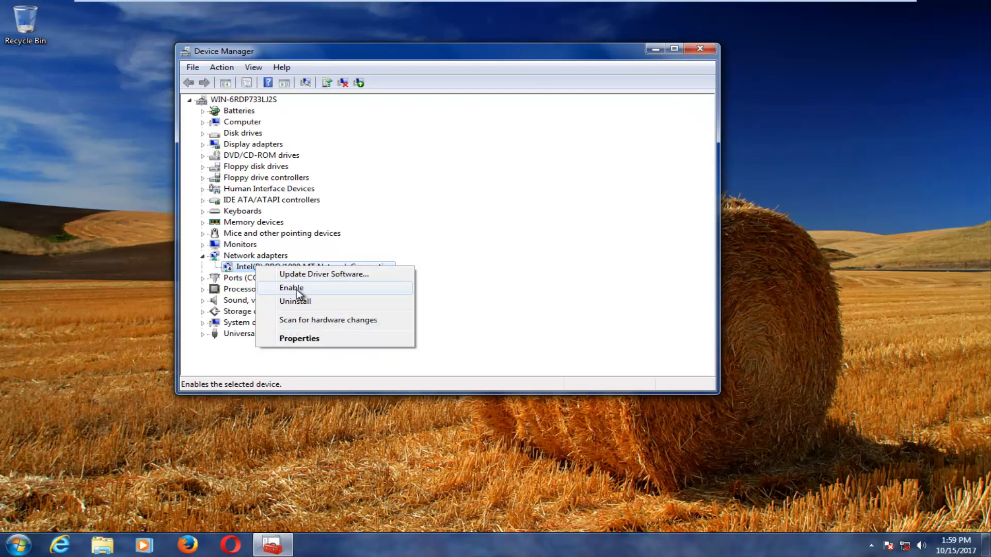
{"action": "mouse_move", "coordinate": [313, 289]}
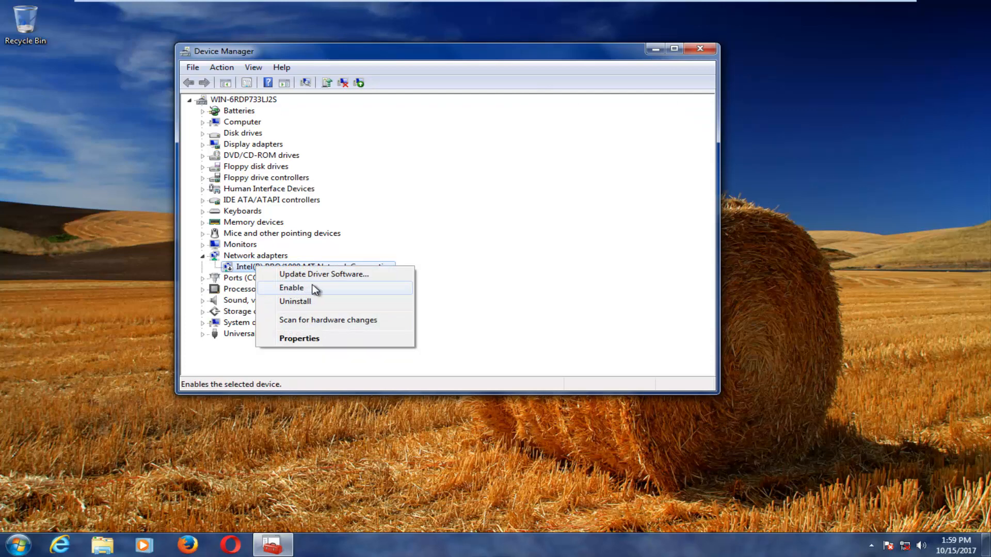
{"action": "mouse_move", "coordinate": [292, 289]}
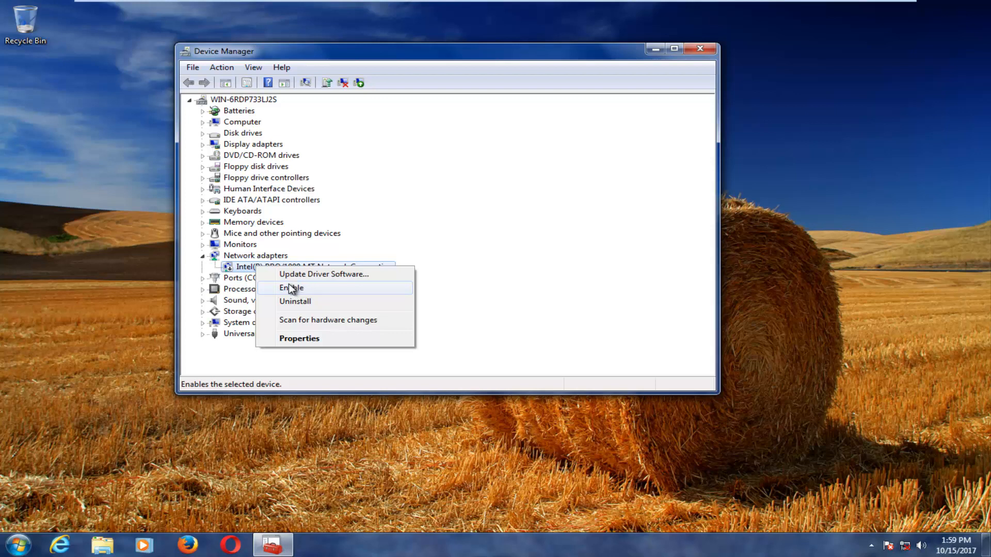
{"action": "left_click", "coordinate": [291, 288]}
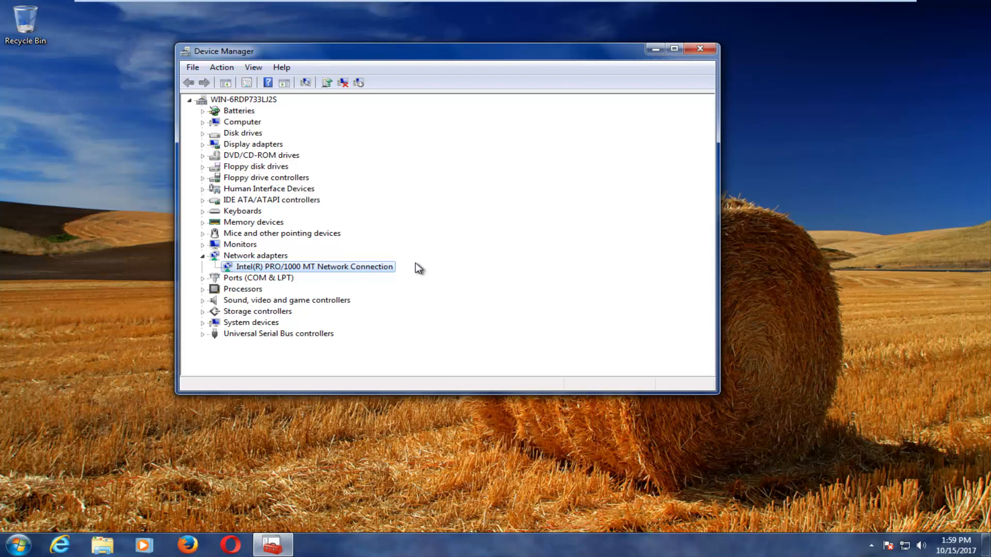
{"action": "mouse_move", "coordinate": [725, 32]}
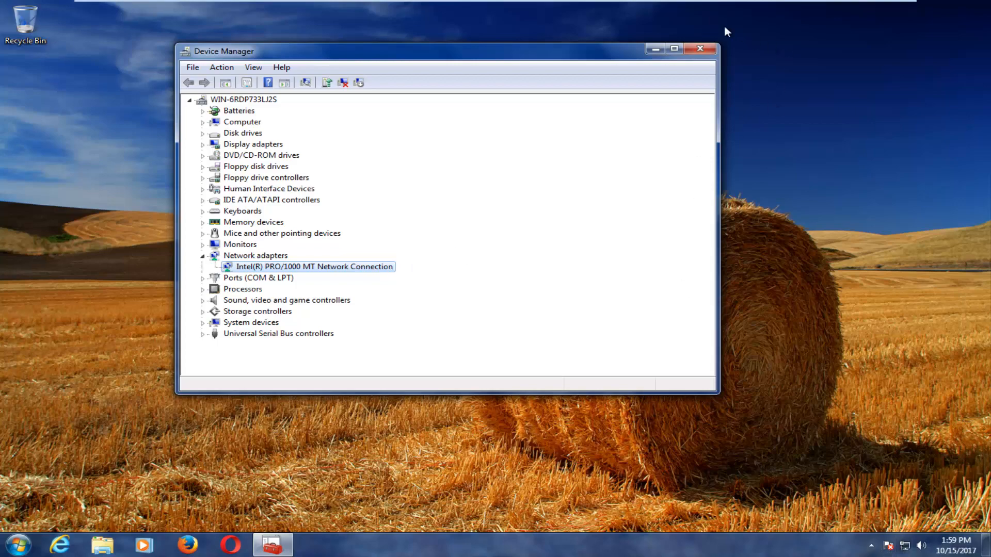
{"action": "left_click", "coordinate": [700, 49]}
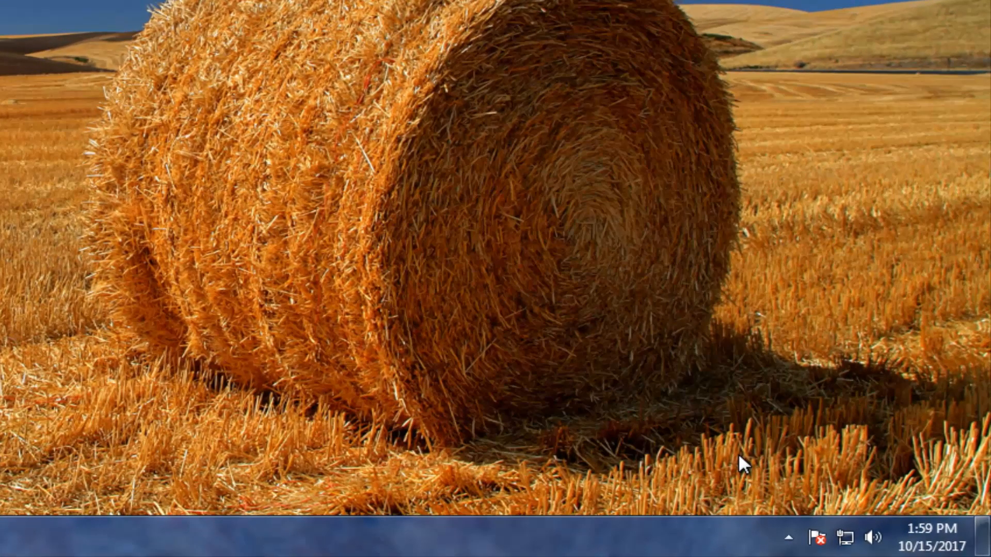
{"action": "mouse_move", "coordinate": [815, 518]}
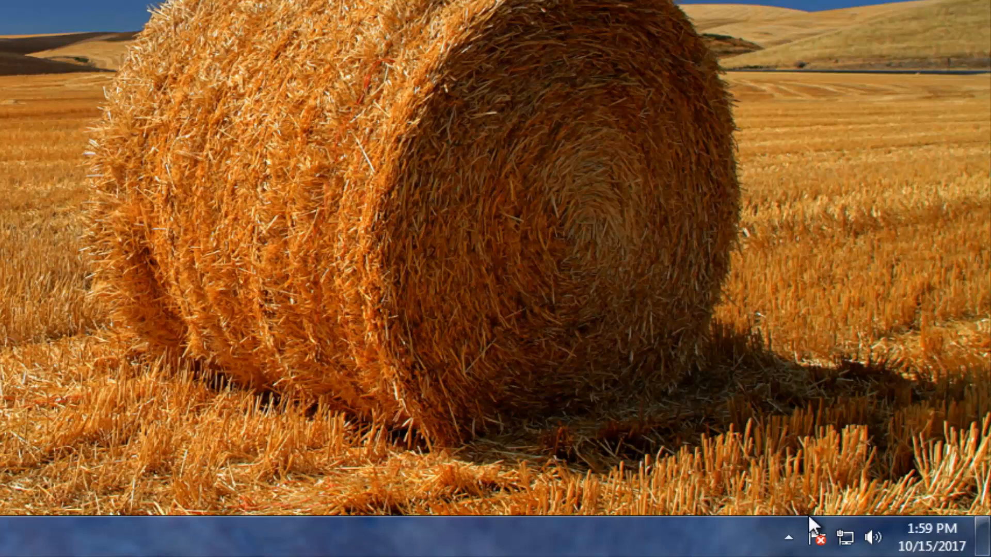
{"action": "mouse_move", "coordinate": [843, 536]}
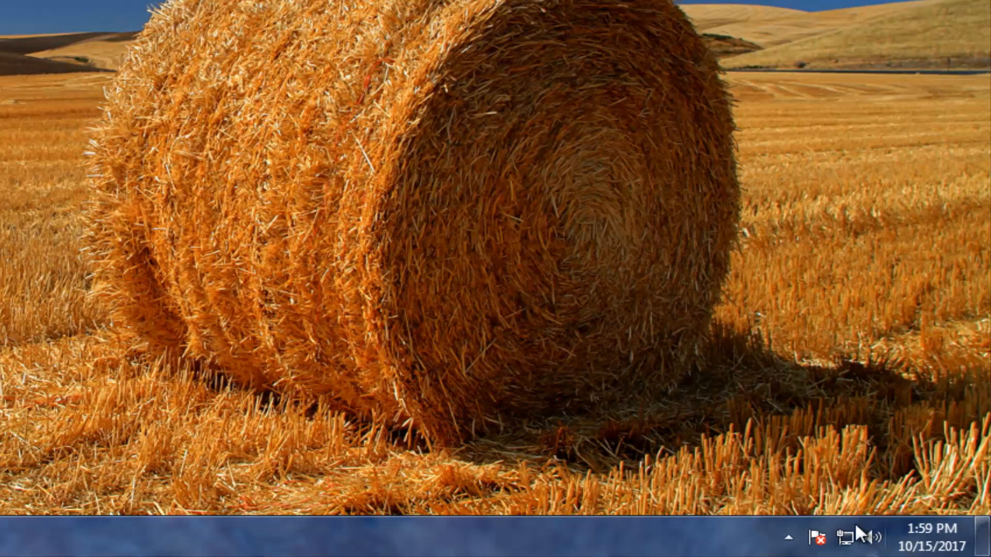
{"action": "mouse_move", "coordinate": [837, 480]}
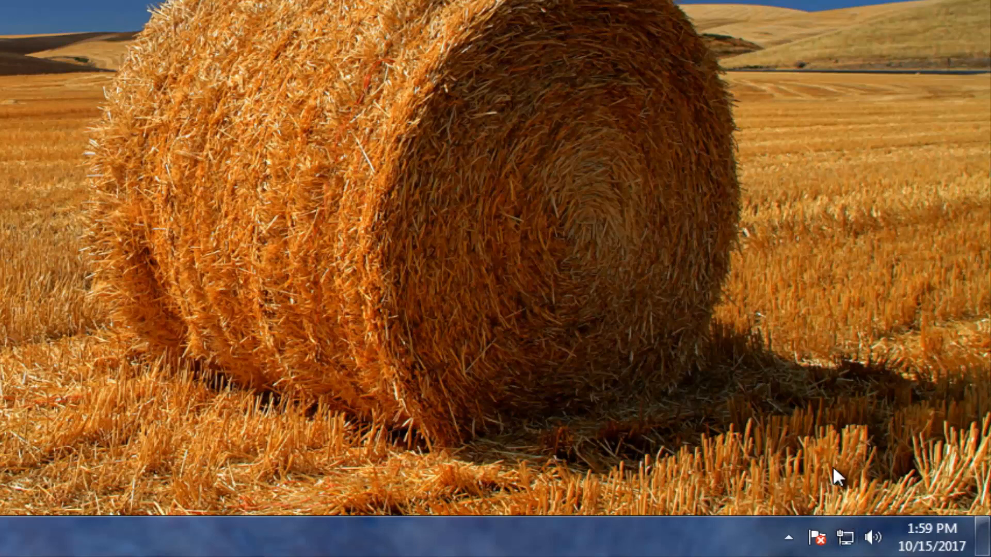
{"action": "mouse_move", "coordinate": [846, 538]}
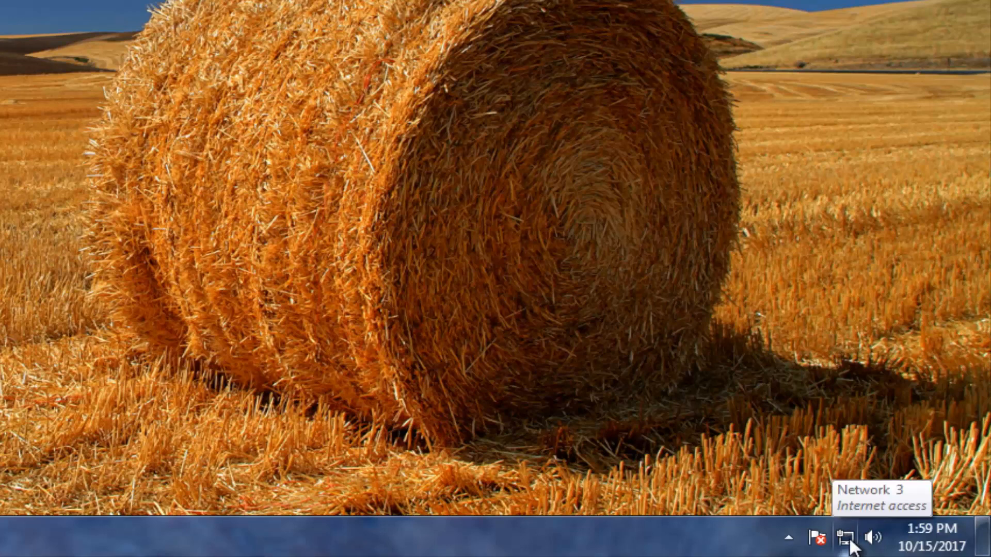
{"action": "mouse_move", "coordinate": [849, 545]}
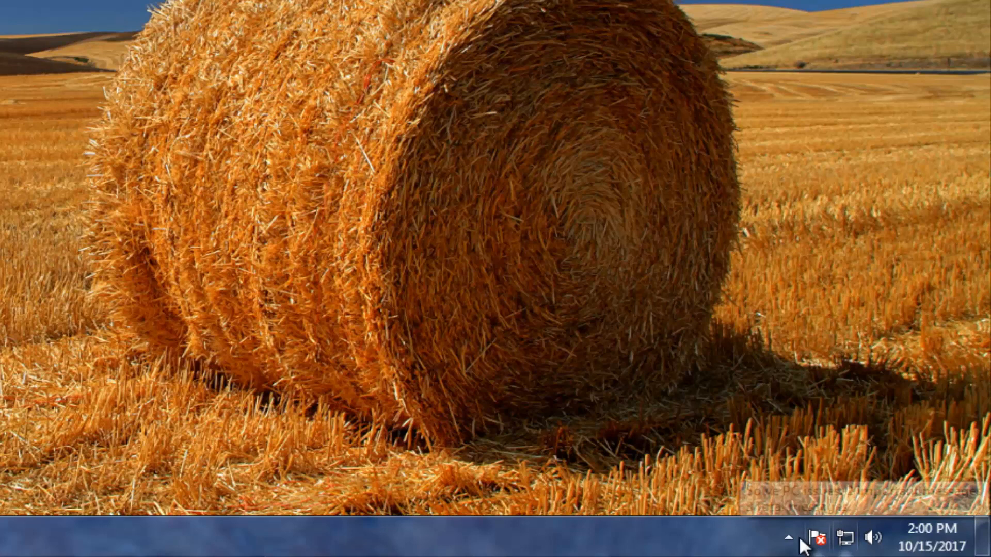
Step: Show the tray network status popup reporting Network 3 with Internet access
{"action": "left_click", "coordinate": [786, 536]}
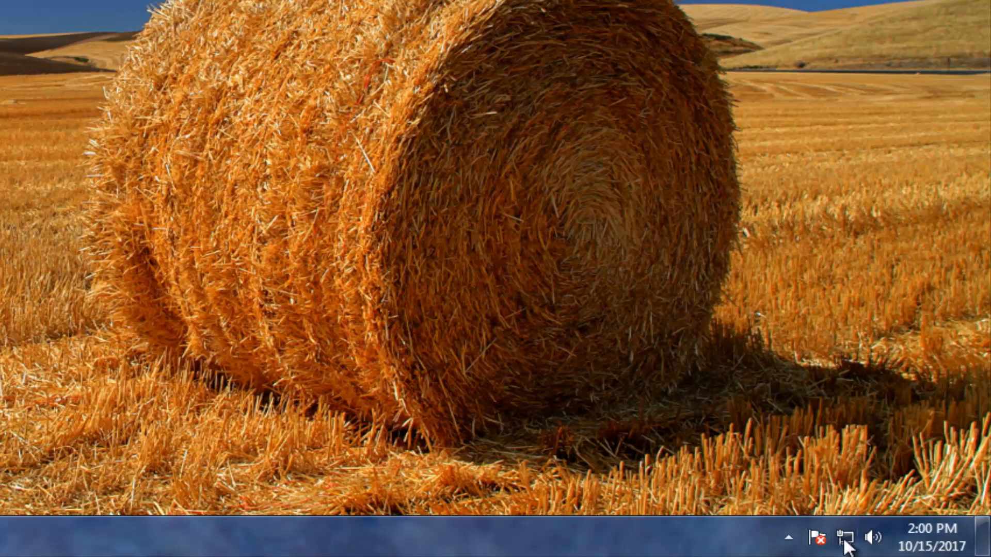
{"action": "left_click", "coordinate": [848, 537]}
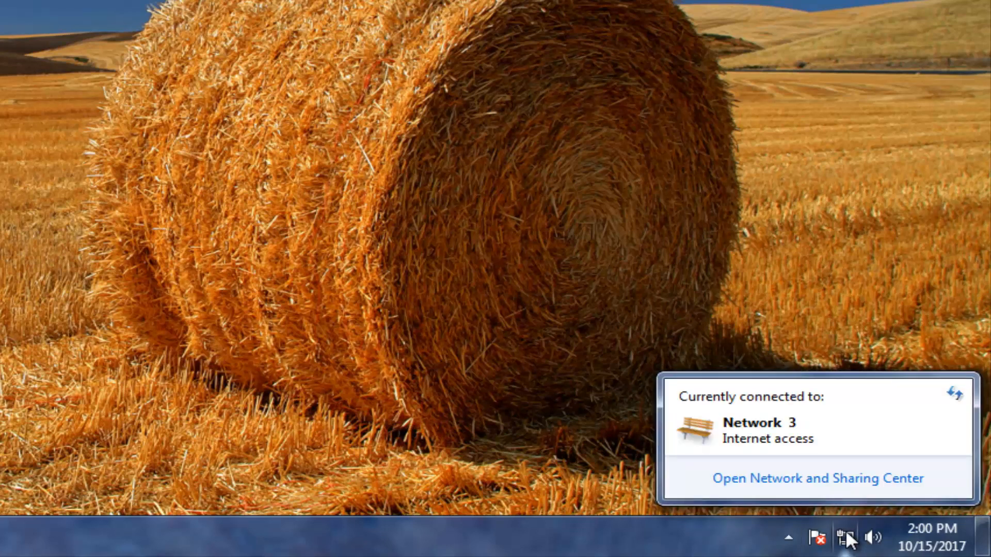
Step: Launch Windows Network Diagnostics via Troubleshoot problems on the tray network icon
{"action": "right_click", "coordinate": [846, 538]}
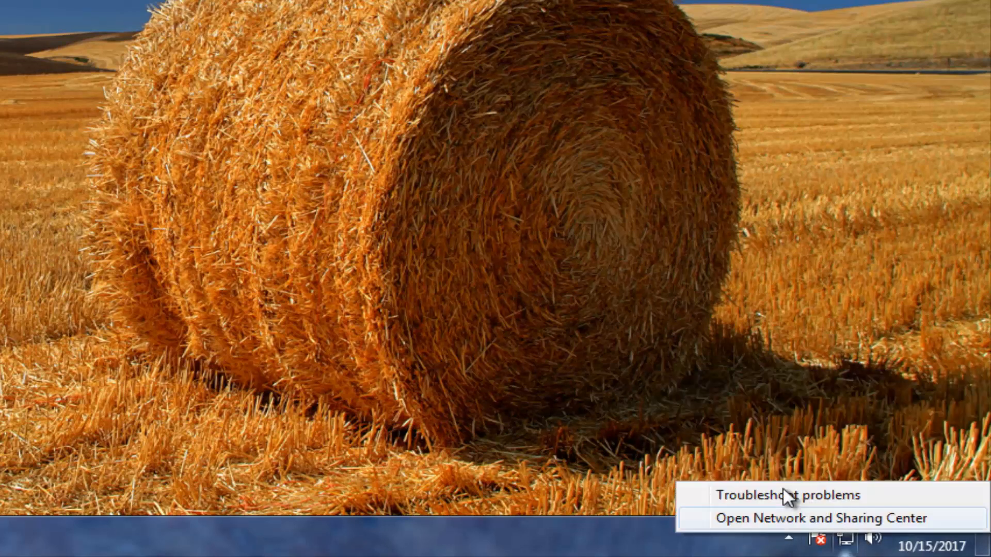
{"action": "left_click", "coordinate": [795, 495]}
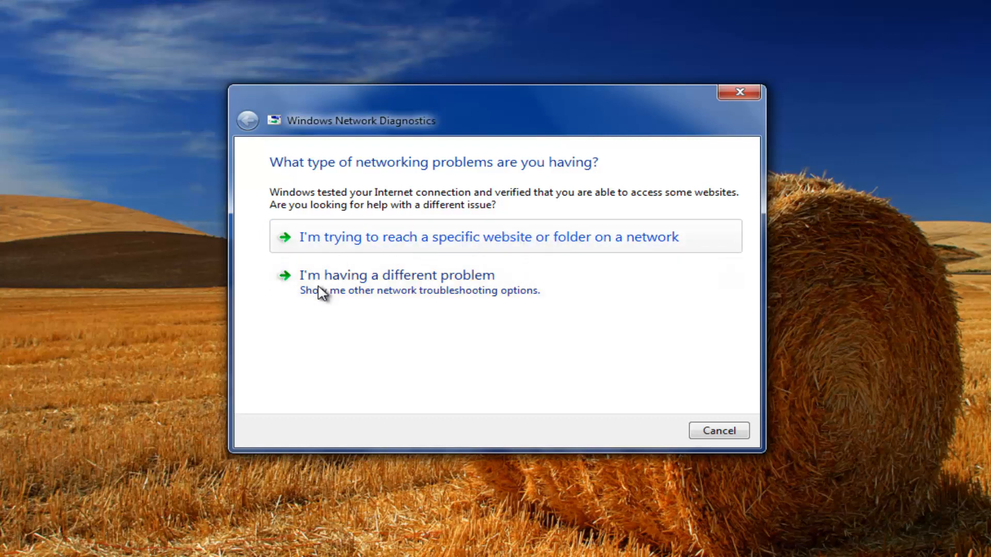
Step: Choose 'I'm having a different problem', start detection for other computers connecting, then cancel it
{"action": "left_click", "coordinate": [397, 274]}
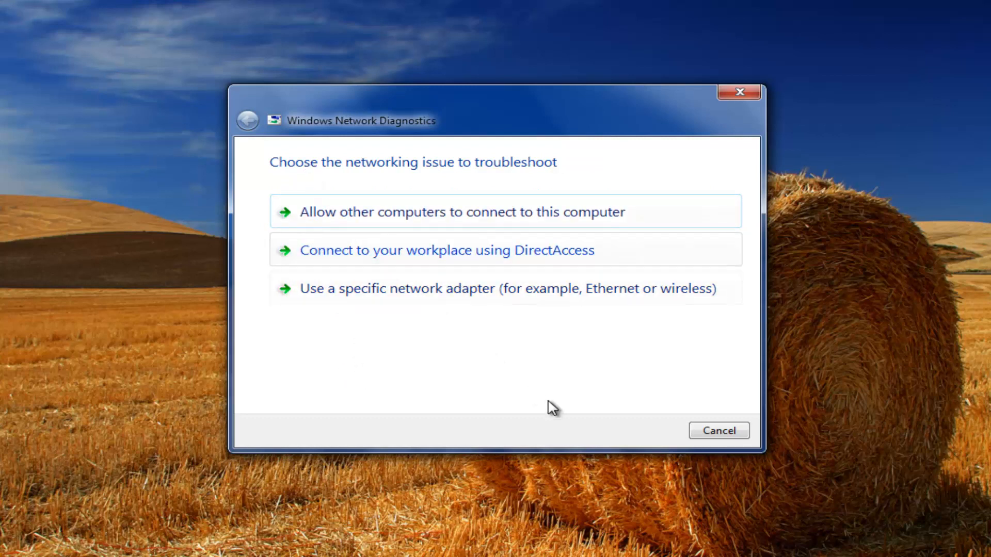
{"action": "left_click", "coordinate": [465, 211]}
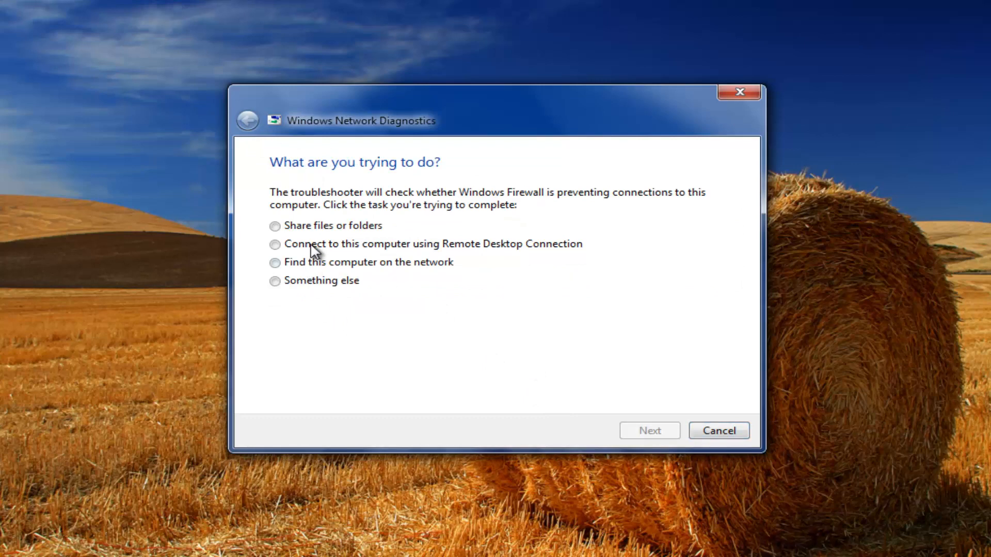
{"action": "left_click", "coordinate": [649, 430]}
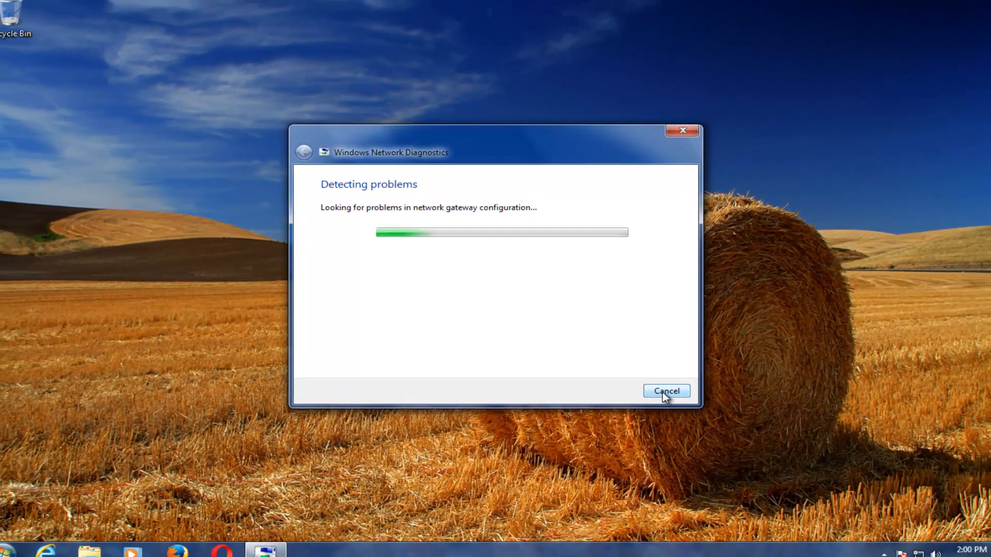
{"action": "left_click", "coordinate": [665, 390]}
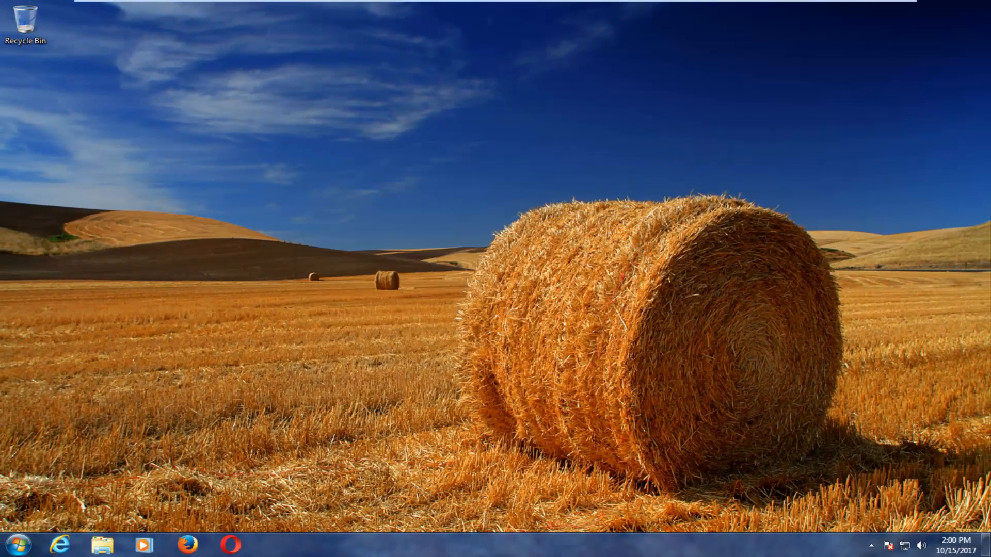
Step: Reopen Device Manager and confirm disabling the Intel(R) PRO/1000 MT network adapter
{"action": "left_click", "coordinate": [16, 545]}
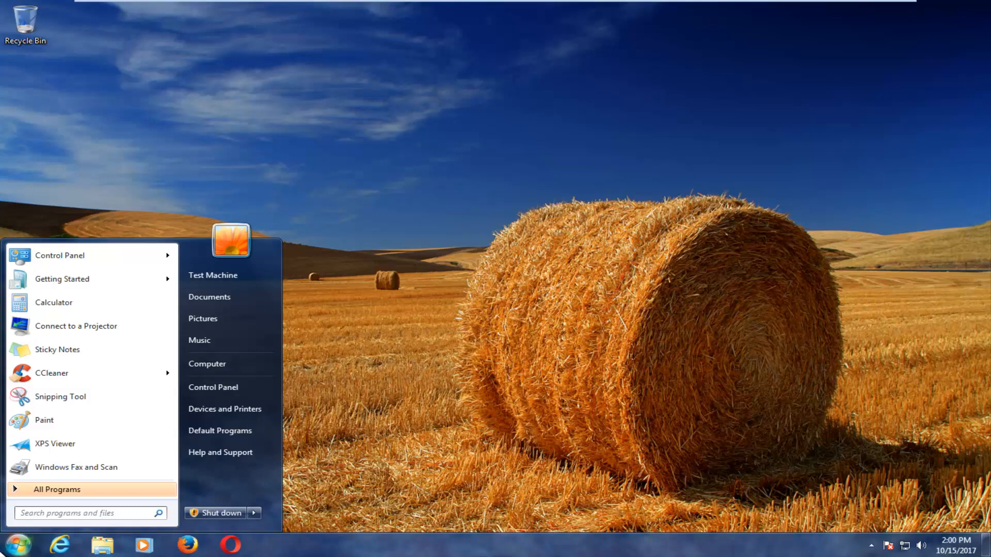
{"action": "left_click", "coordinate": [176, 305]}
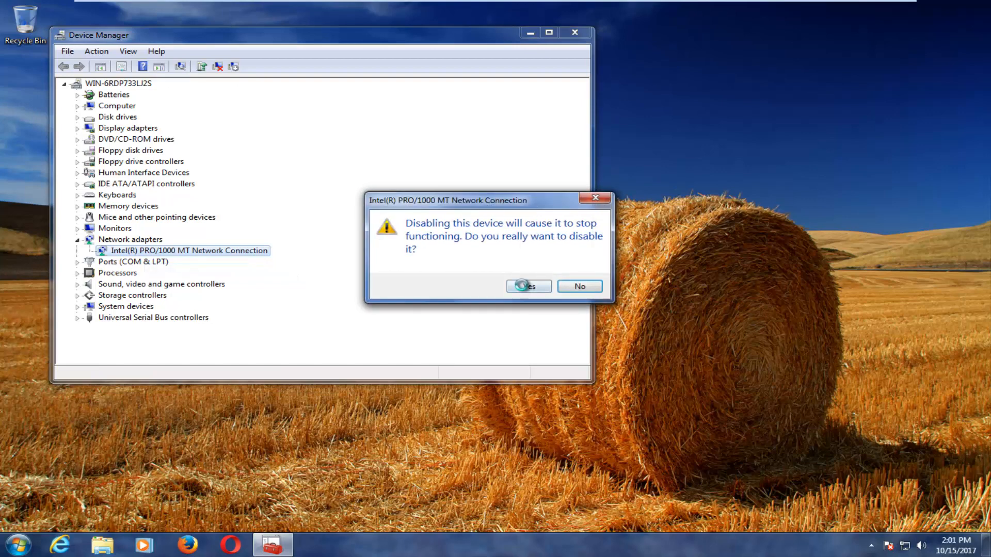
{"action": "left_click", "coordinate": [528, 286]}
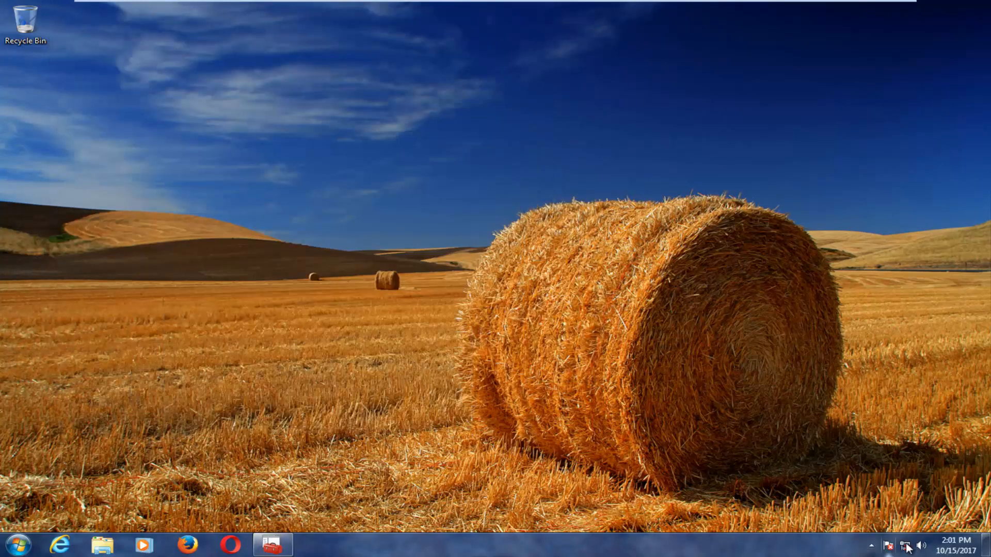
Step: Diagnose from the tray icon, apply the Local Area Connection repair as administrator, and close the troubleshooter
{"action": "left_click", "coordinate": [906, 545]}
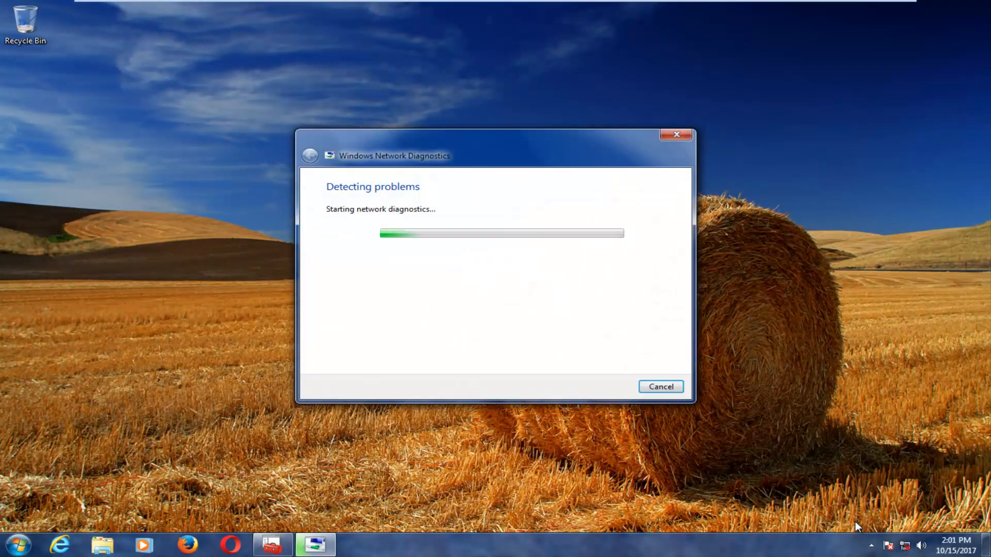
{"action": "mouse_move", "coordinate": [378, 227]}
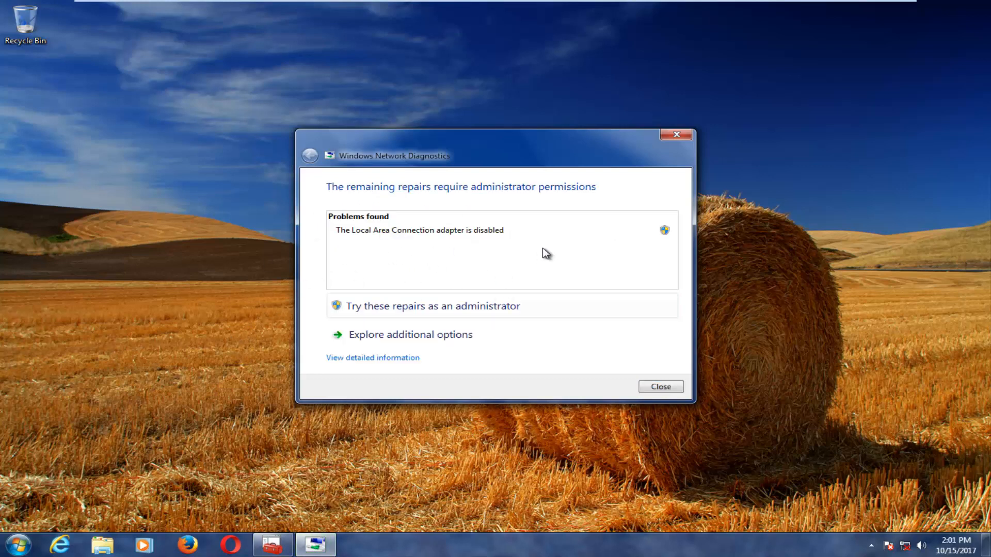
{"action": "mouse_move", "coordinate": [405, 283]}
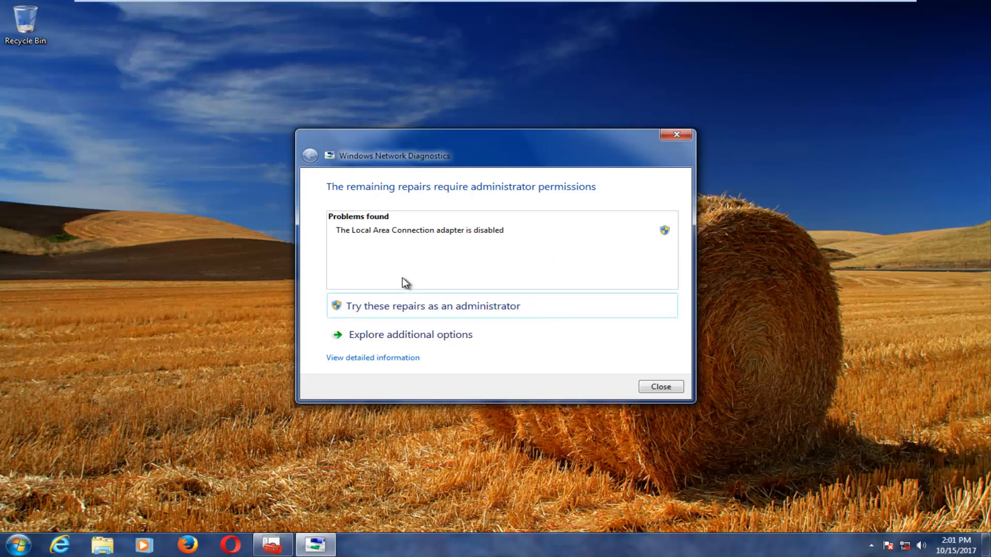
{"action": "mouse_move", "coordinate": [258, 83]}
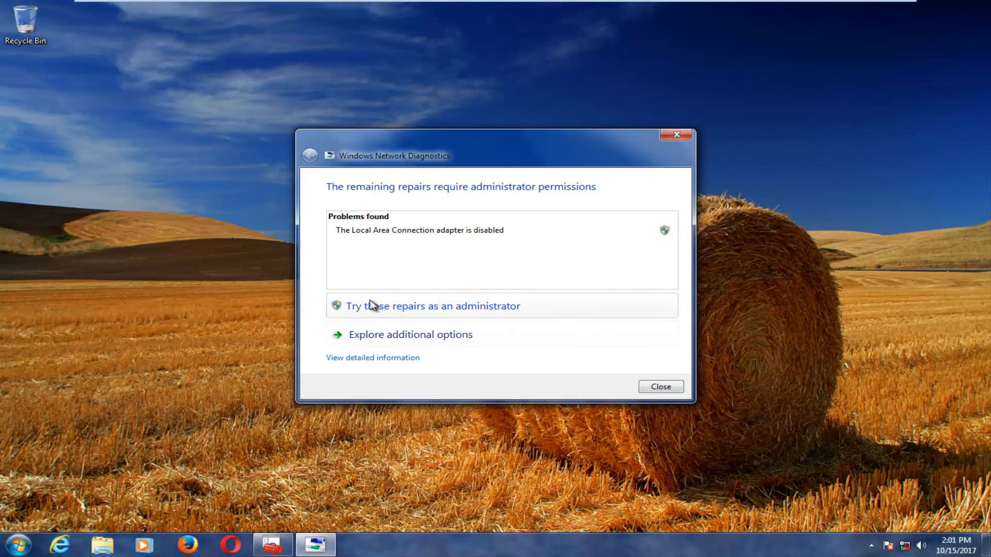
{"action": "mouse_move", "coordinate": [469, 324]}
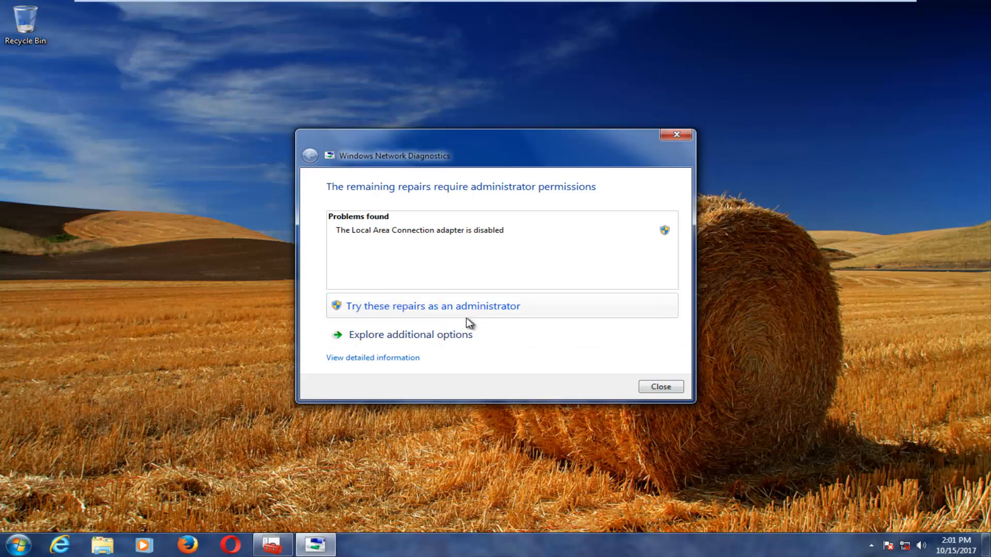
{"action": "left_click", "coordinate": [433, 305]}
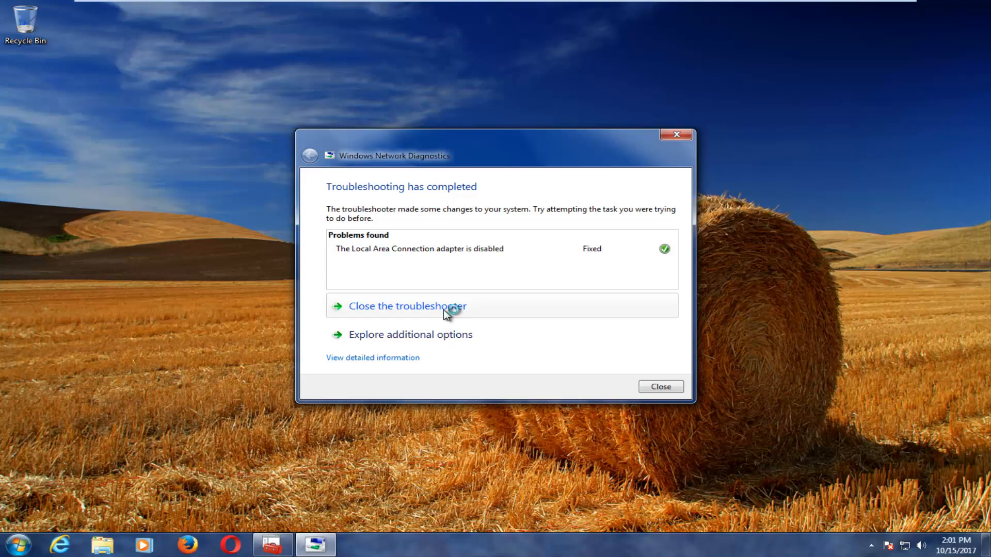
{"action": "mouse_move", "coordinate": [472, 224]}
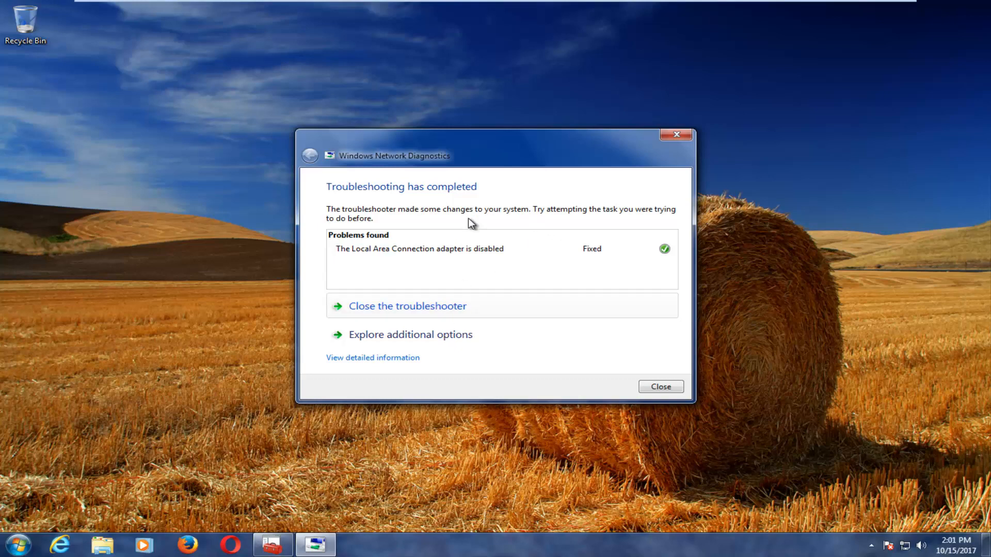
{"action": "left_click", "coordinate": [660, 386]}
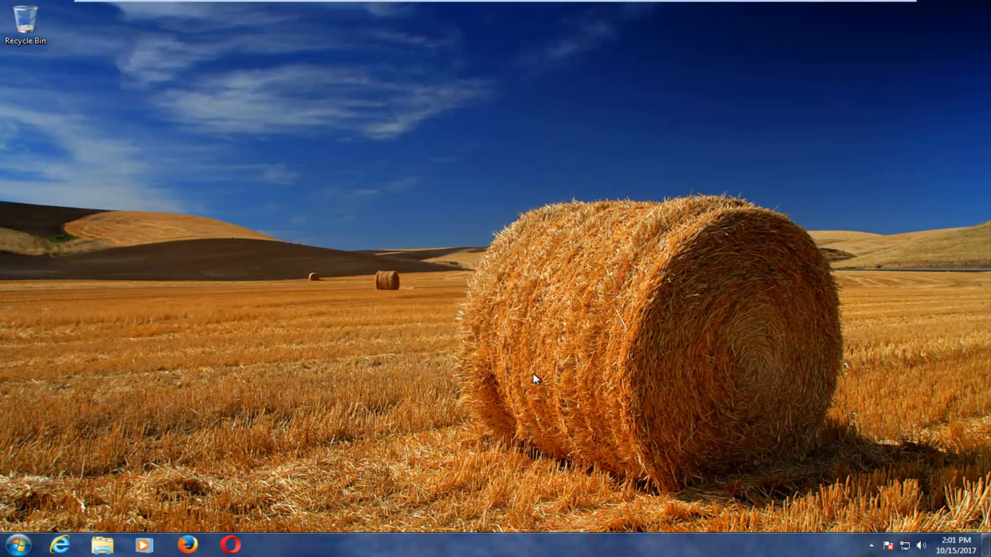
{"action": "mouse_move", "coordinate": [329, 345]}
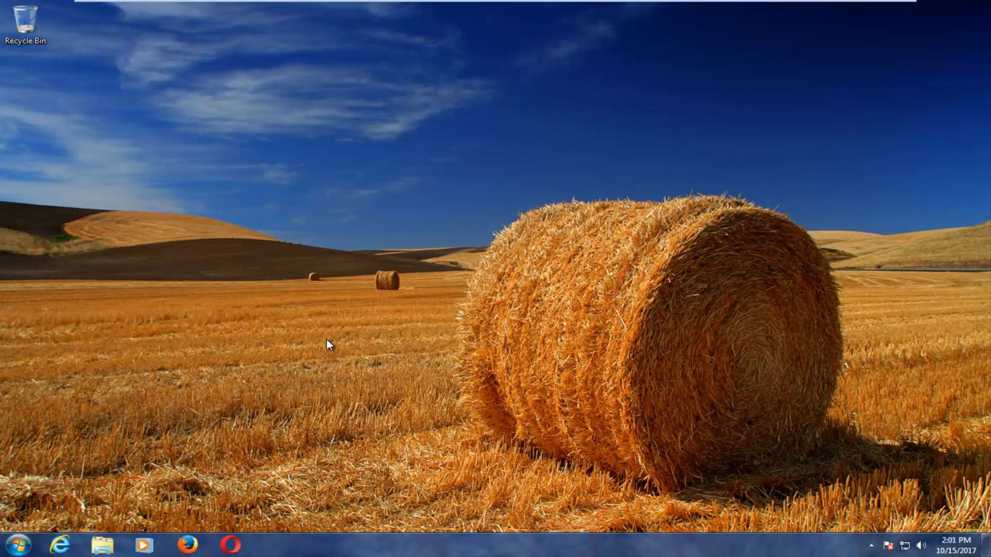
{"action": "mouse_move", "coordinate": [322, 342]}
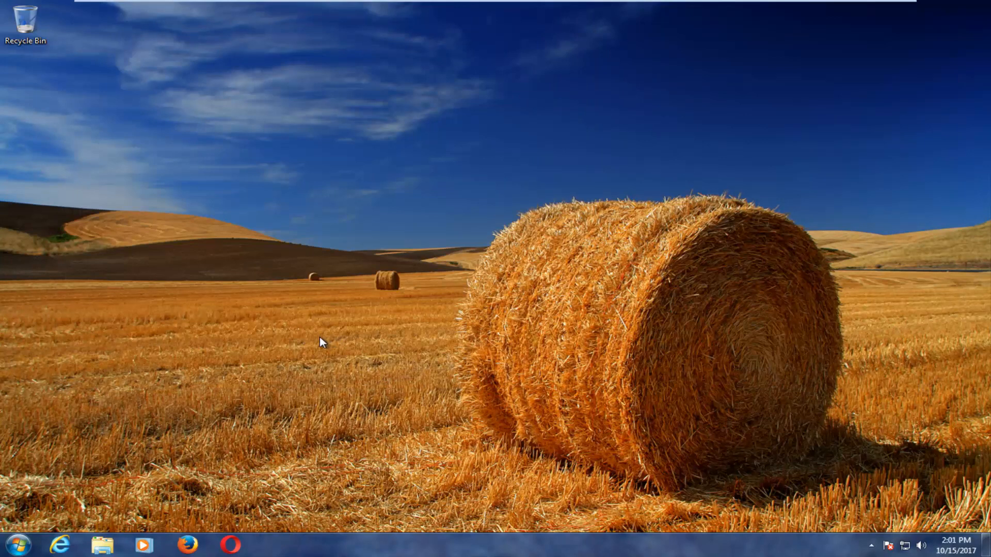
Step: Search 'cmd', run it as administrator and allow it in User Account Control
{"action": "left_click", "coordinate": [14, 545]}
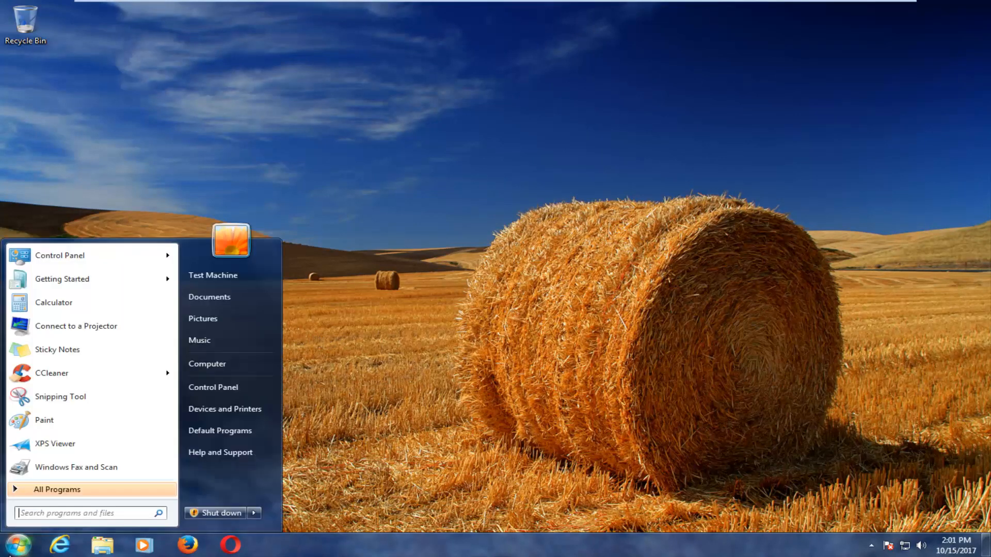
{"action": "type", "text": "cmd"}
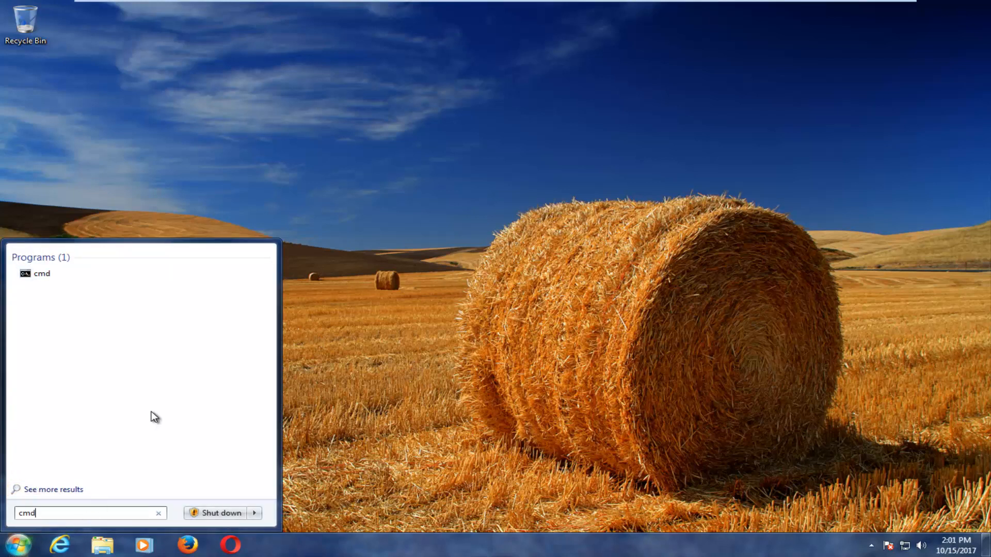
{"action": "mouse_move", "coordinate": [67, 291]}
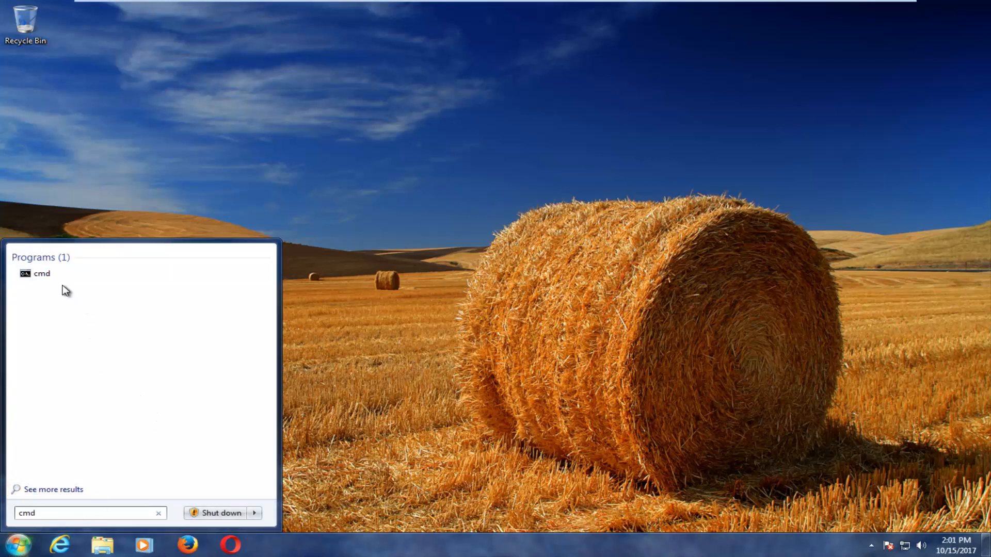
{"action": "right_click", "coordinate": [41, 274]}
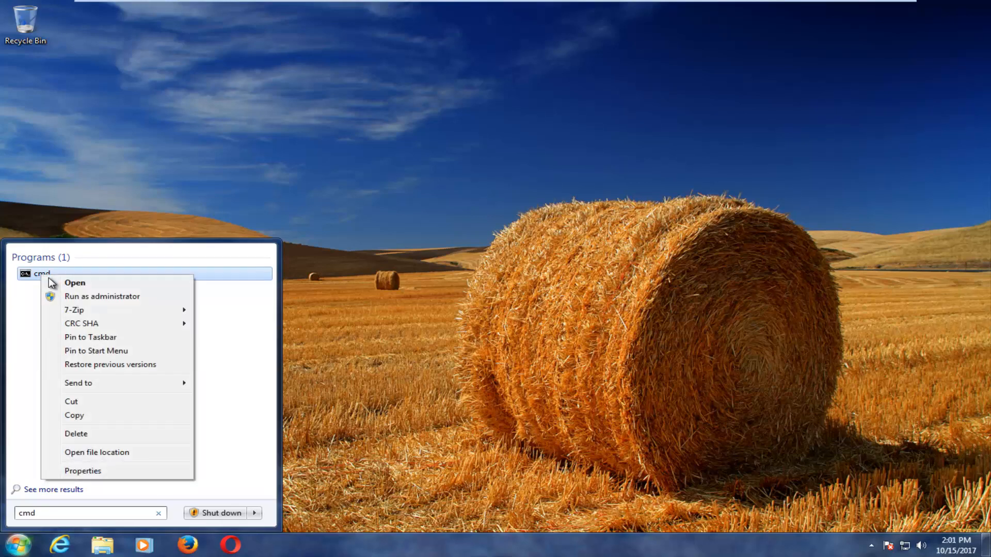
{"action": "mouse_move", "coordinate": [80, 296]}
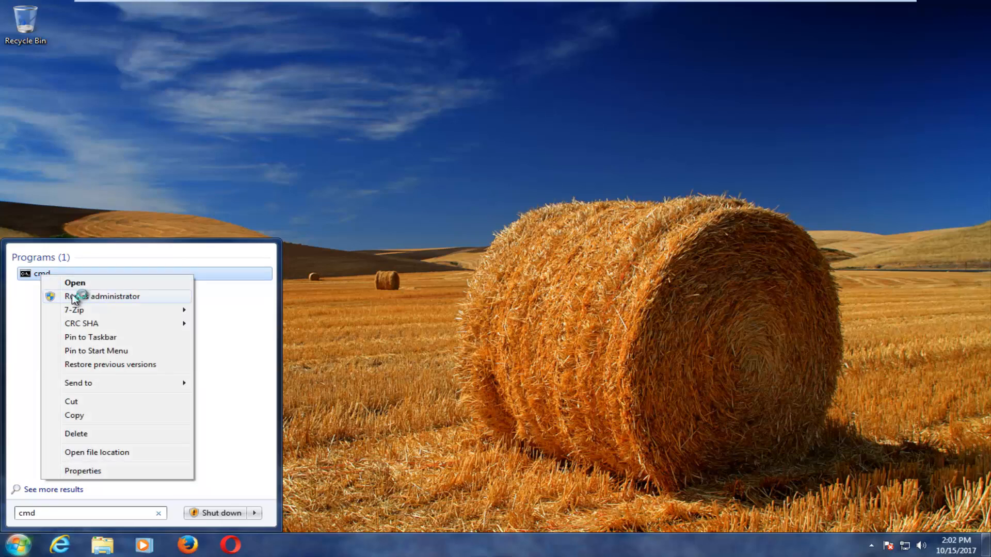
{"action": "left_click", "coordinate": [102, 297]}
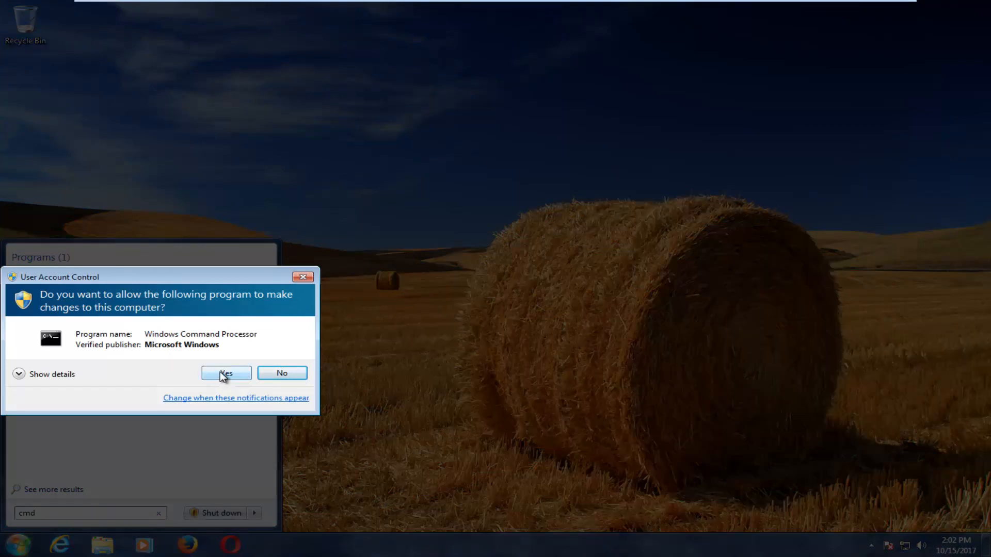
{"action": "left_click", "coordinate": [226, 373]}
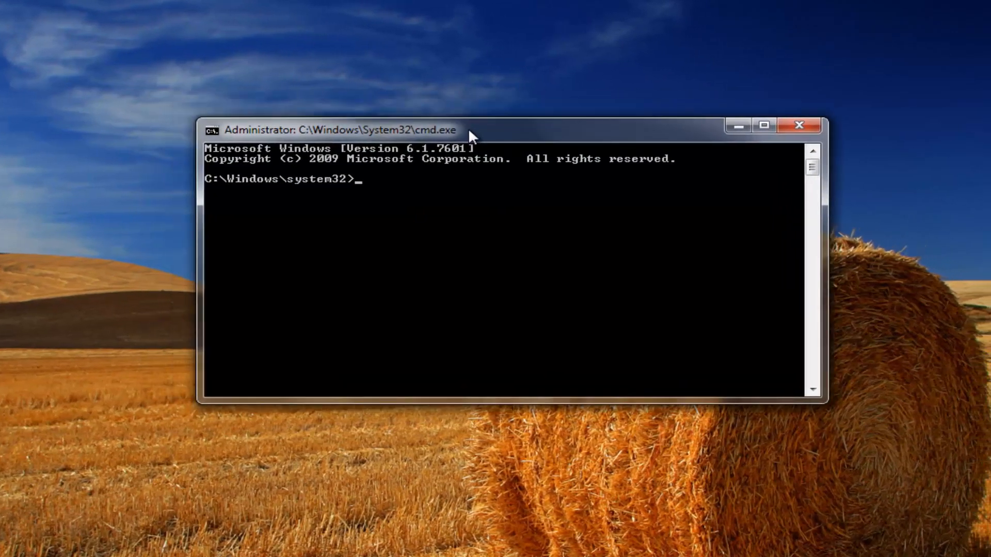
Step: Enter 'netsh int ip reset' at the administrator command prompt
{"action": "type", "text": "ne"}
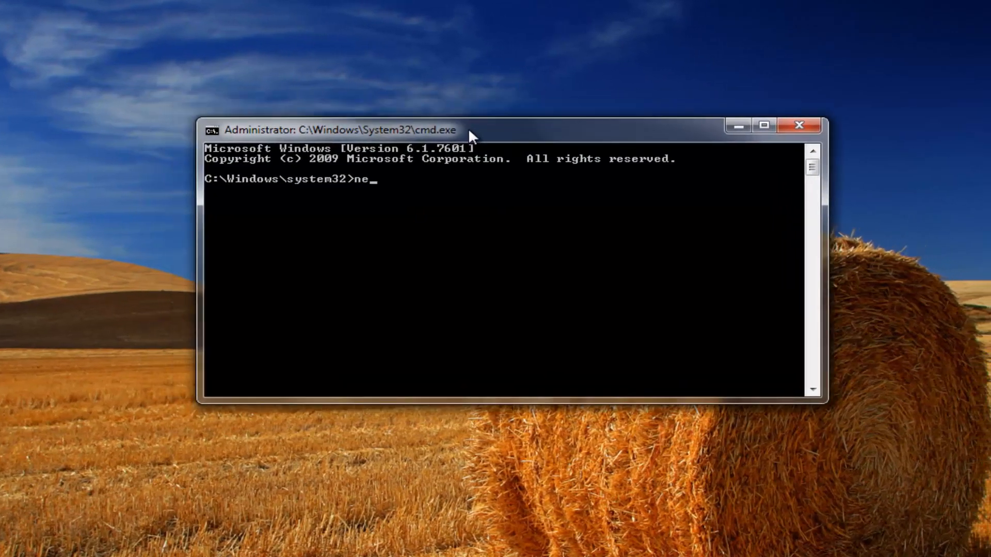
{"action": "type", "text": "tsh int i"}
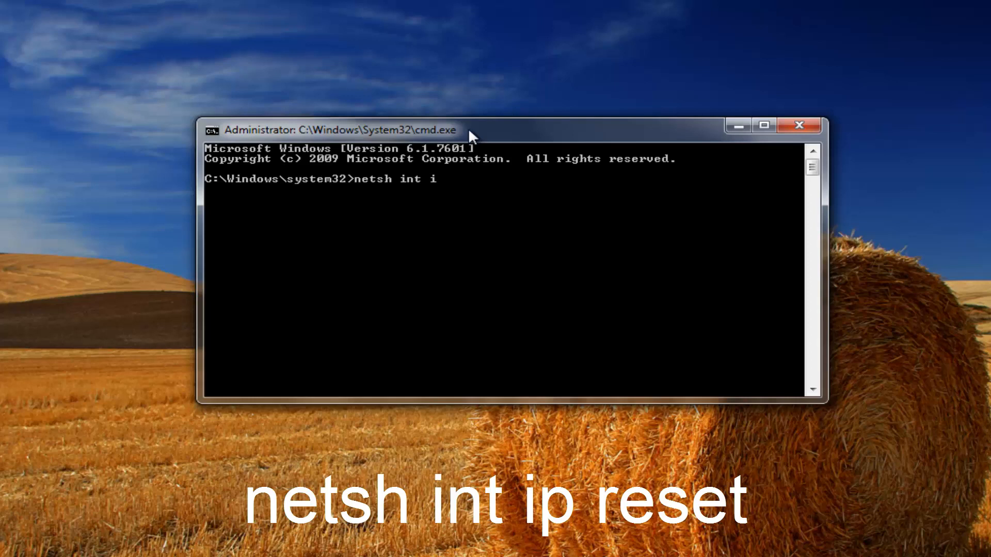
{"action": "type", "text": "p"}
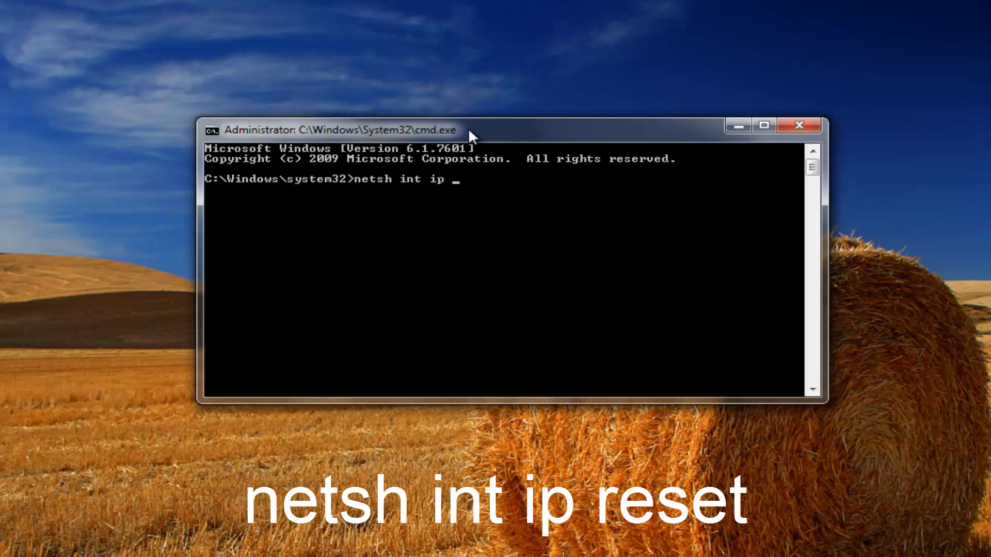
{"action": "type", "text": "reset"}
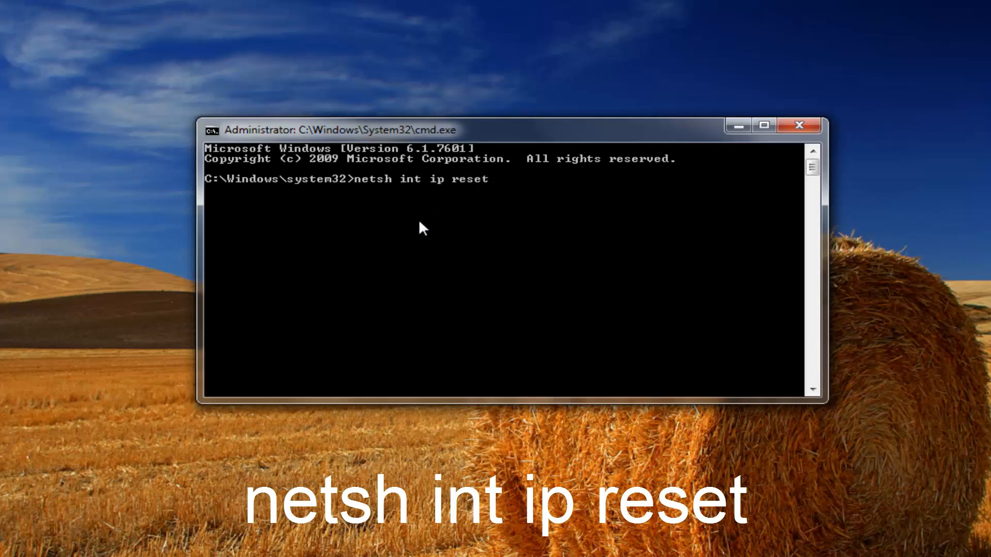
{"action": "mouse_move", "coordinate": [477, 241]}
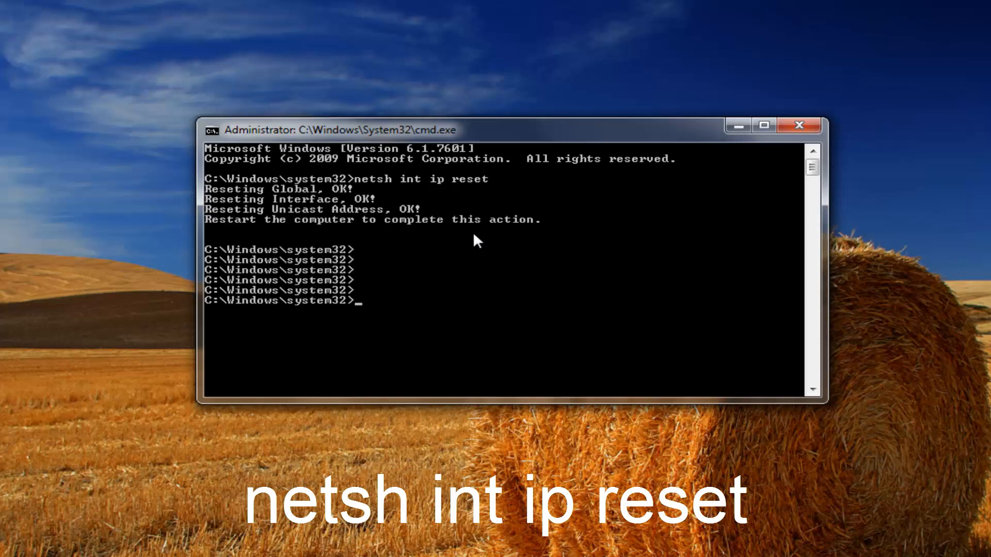
{"action": "mouse_move", "coordinate": [304, 227]}
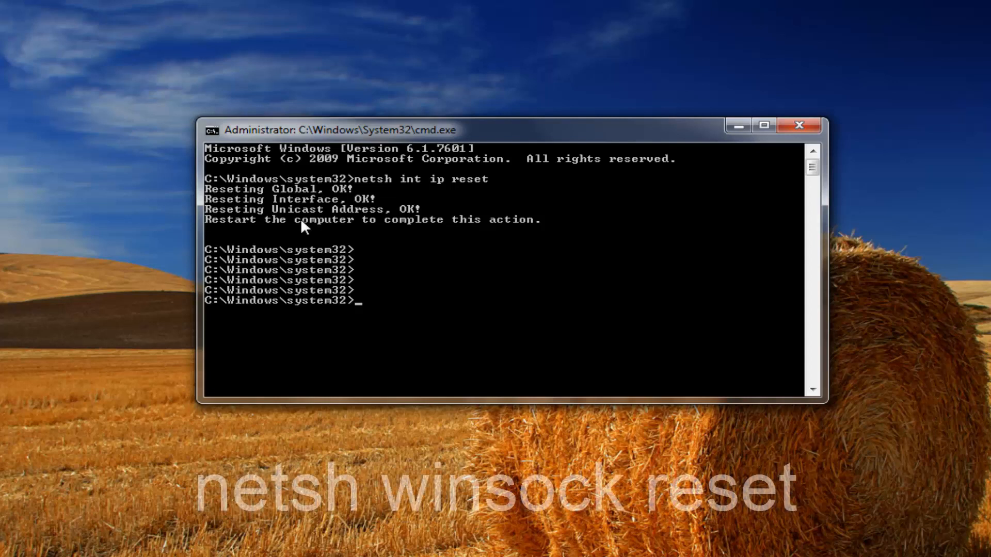
Step: Run 'netsh winsock reset' to reset the Winsock Catalog, then close the command window
{"action": "type", "text": "netsh"}
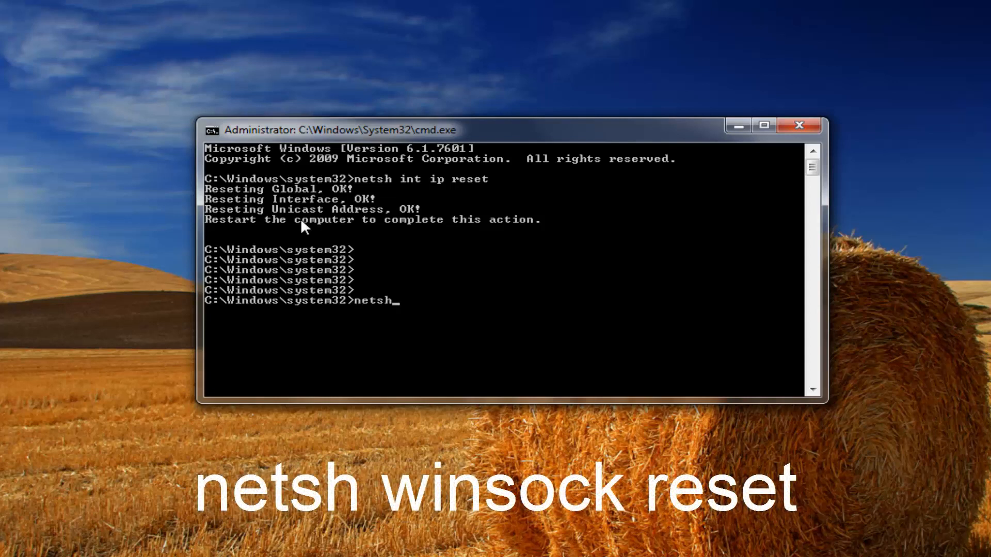
{"action": "type", "text": "winsock"}
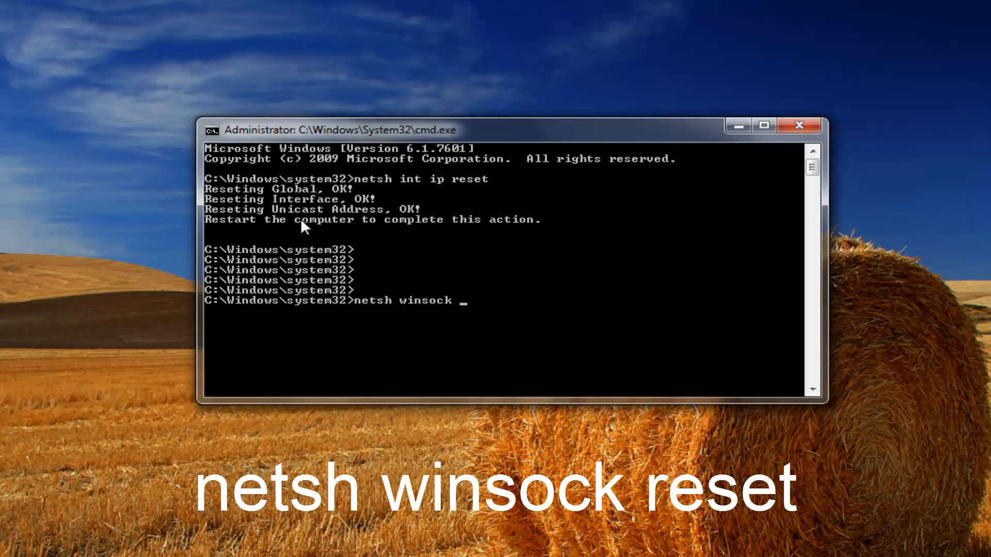
{"action": "type", "text": "reset"}
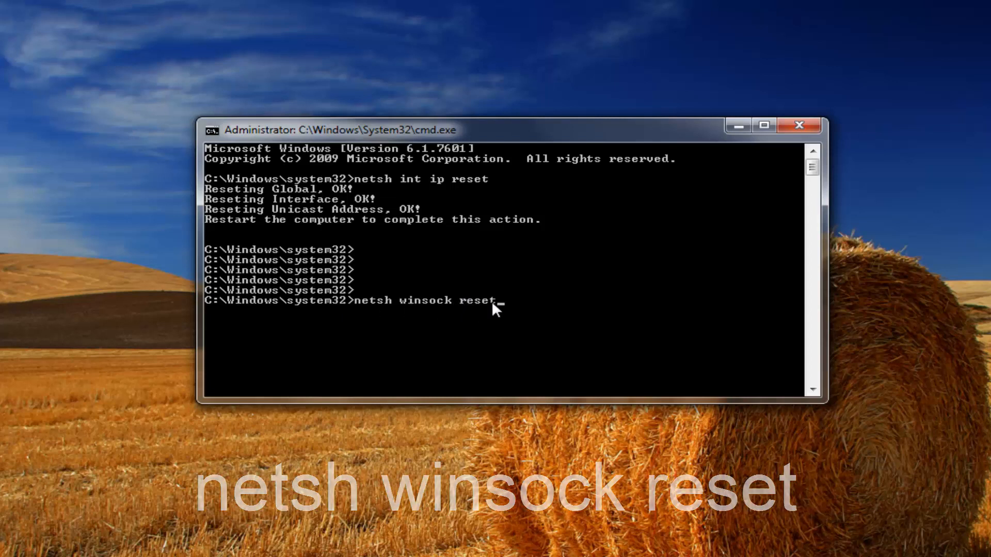
{"action": "mouse_move", "coordinate": [336, 340]}
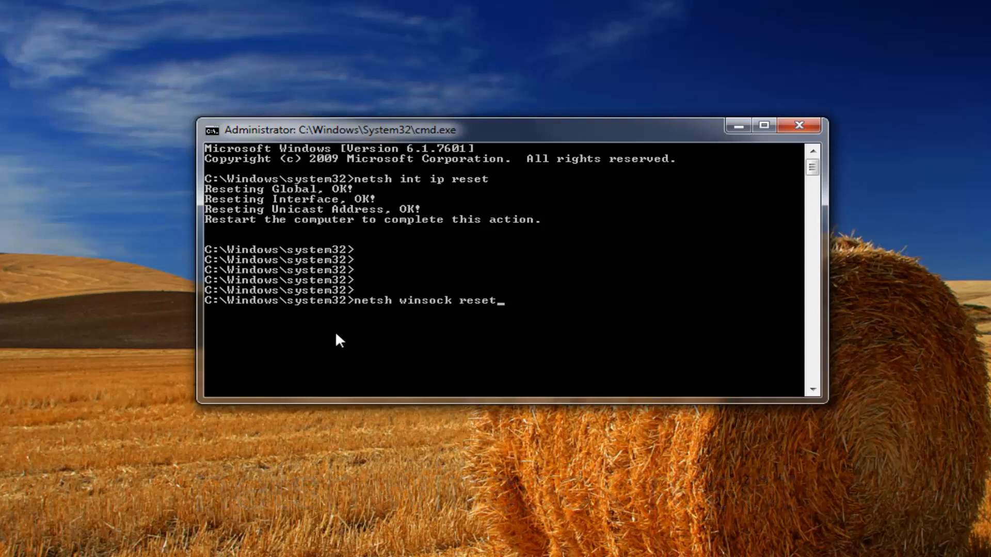
{"action": "mouse_move", "coordinate": [708, 381]}
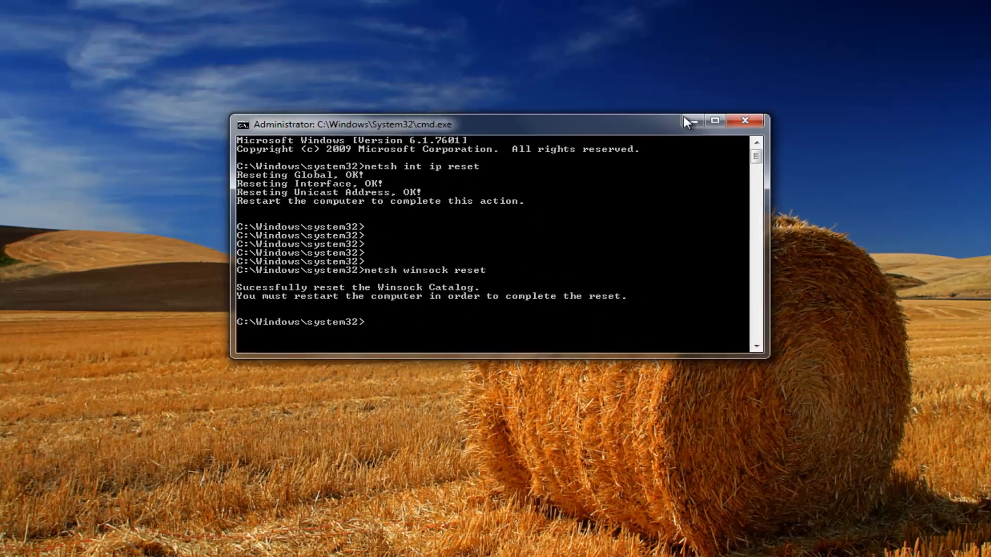
{"action": "left_click", "coordinate": [744, 121]}
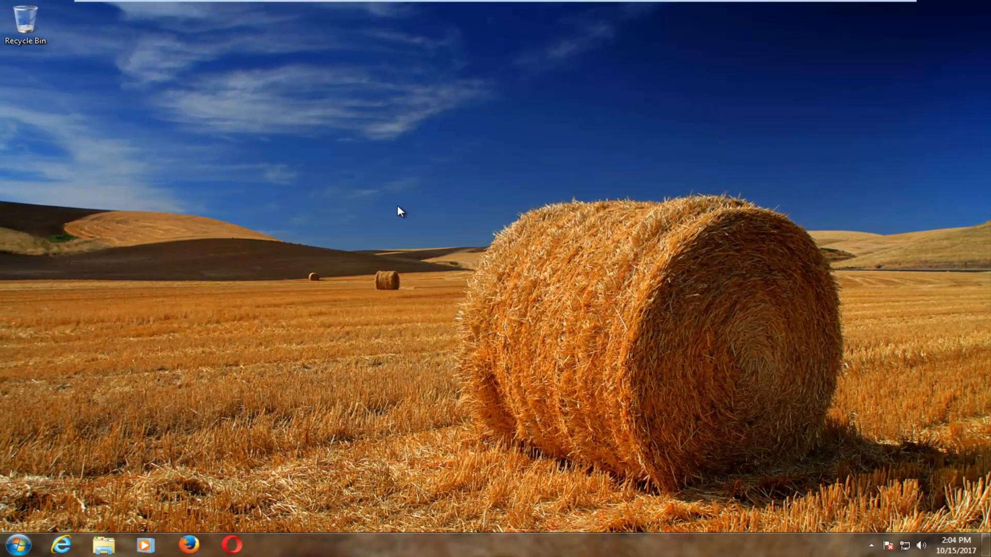